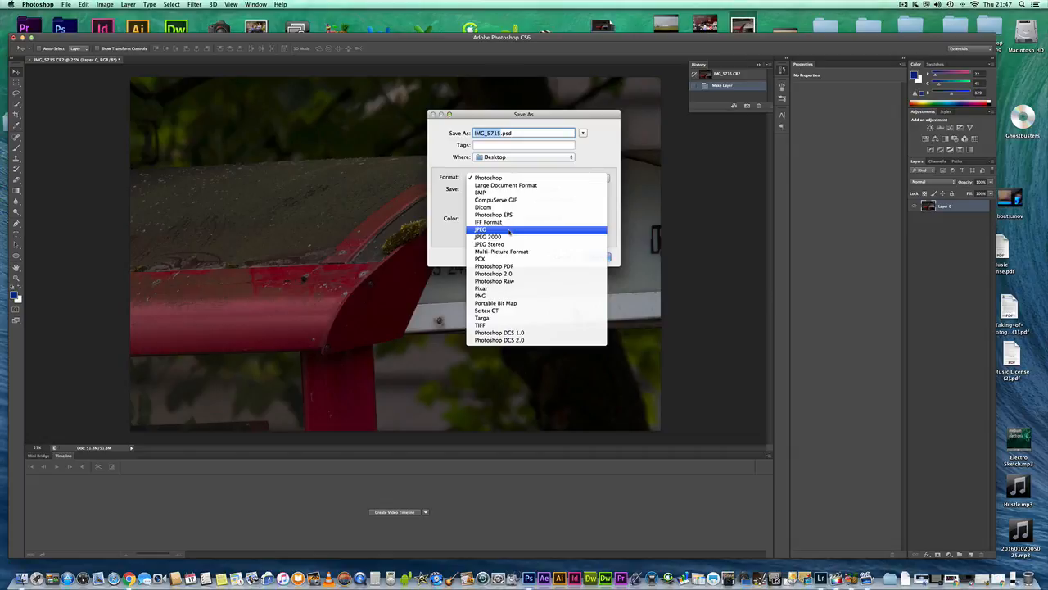
Set the save format to JPEG for the bus-stop sign photo
{"action": "left_click", "coordinate": [481, 230]}
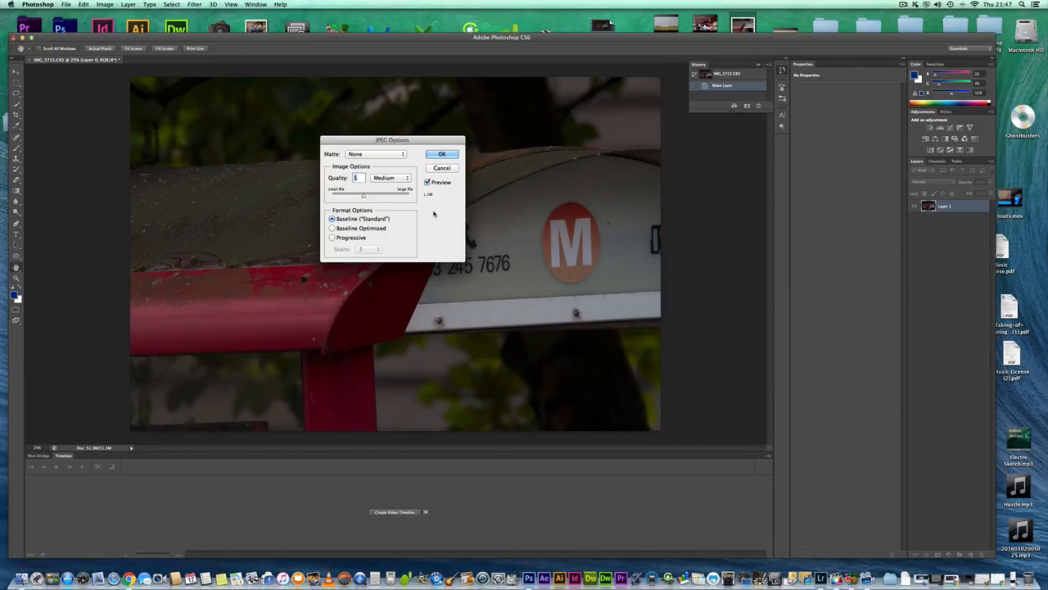